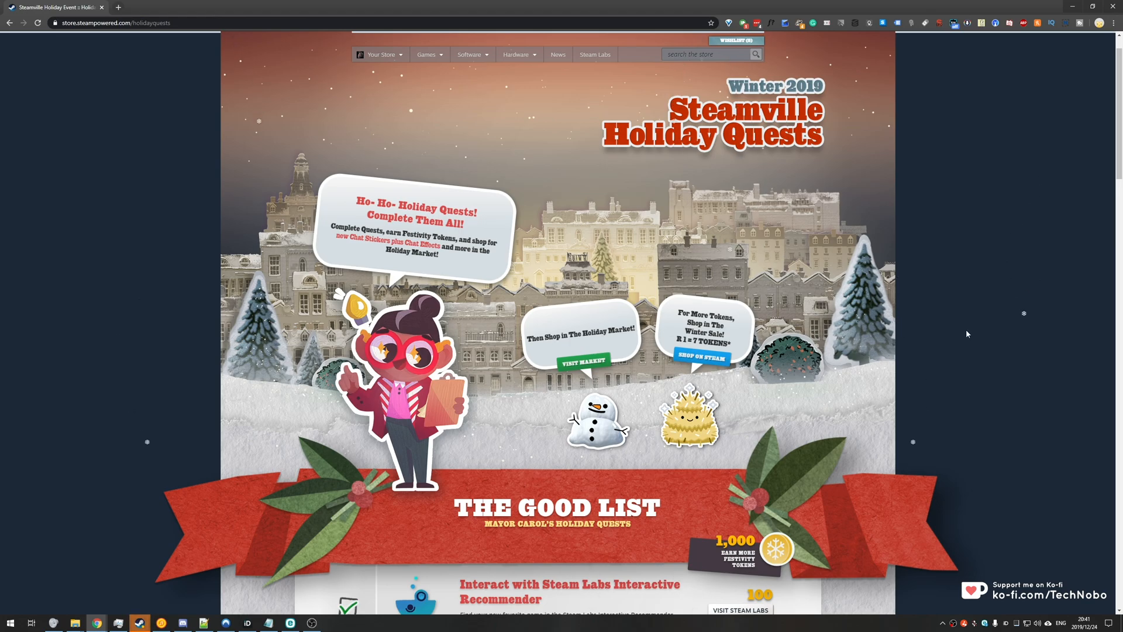
Scroll down the Steamville Holiday Quests page toward the unchecked mobile/web chat quest
scroll(down, 3)
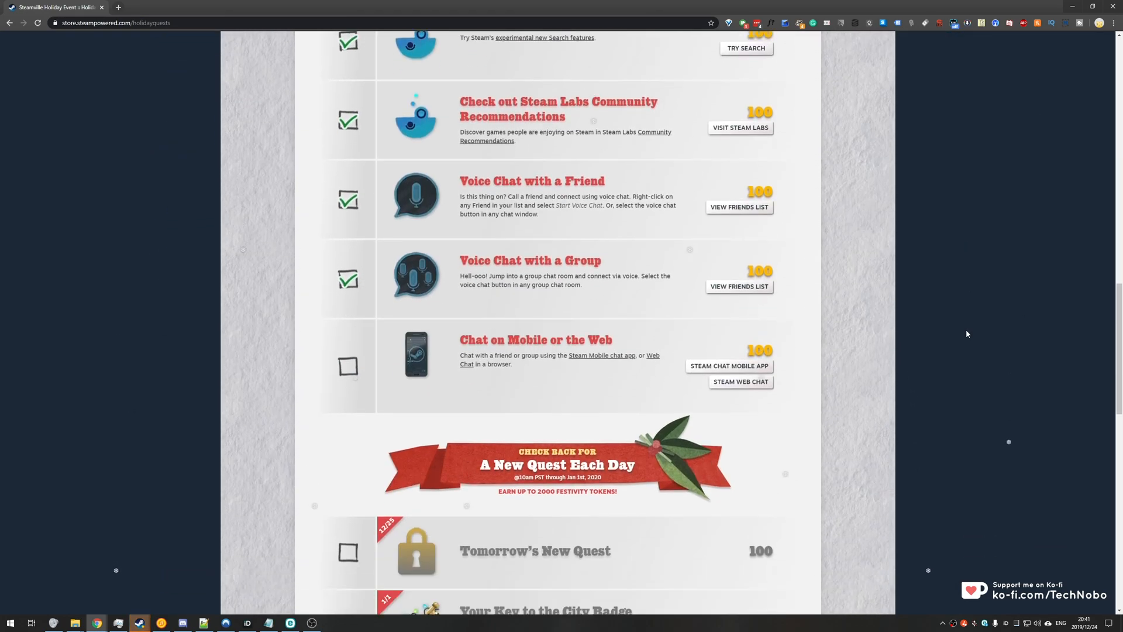
Scroll to the 'Chat on Mobile or the Web' quest and launch Steam Web Chat
scroll(down, 3)
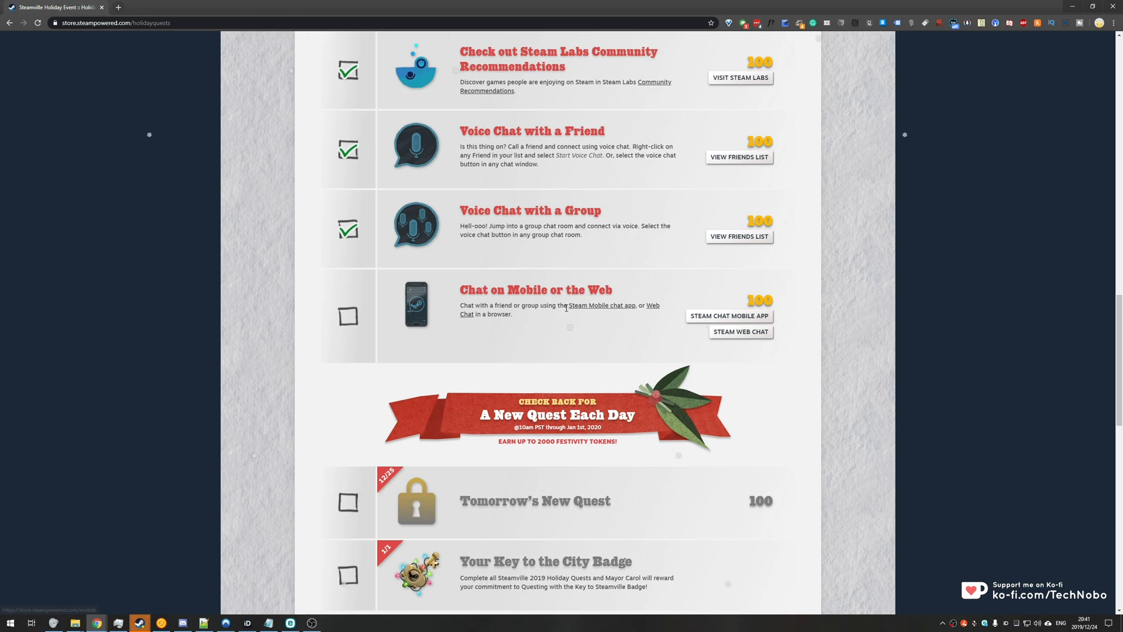
mouse_move(591, 330)
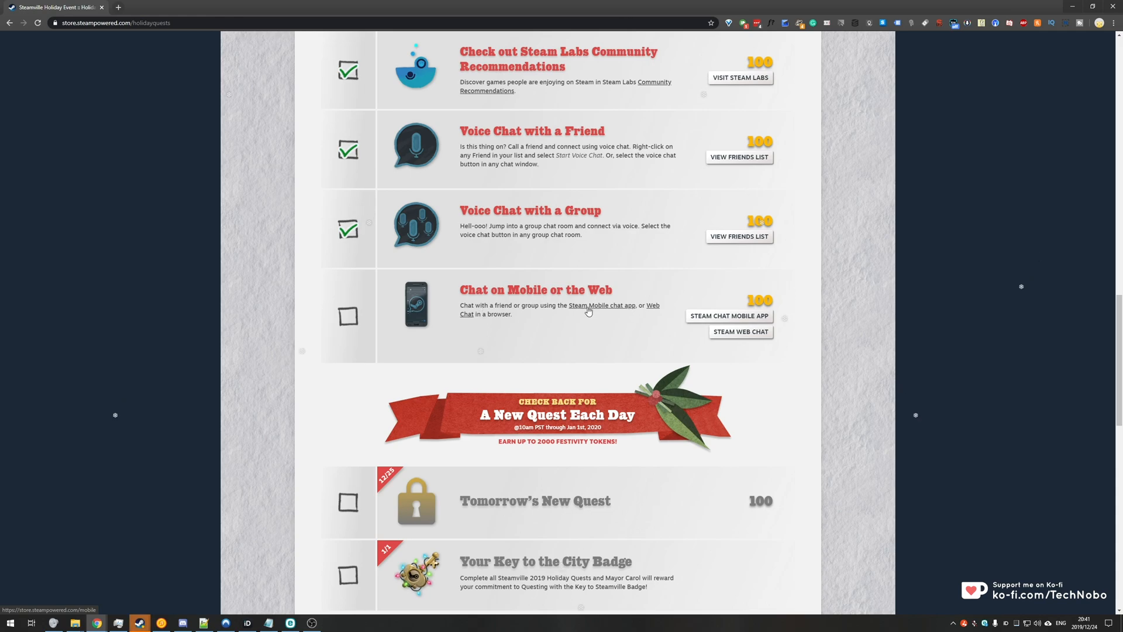
mouse_move(651, 309)
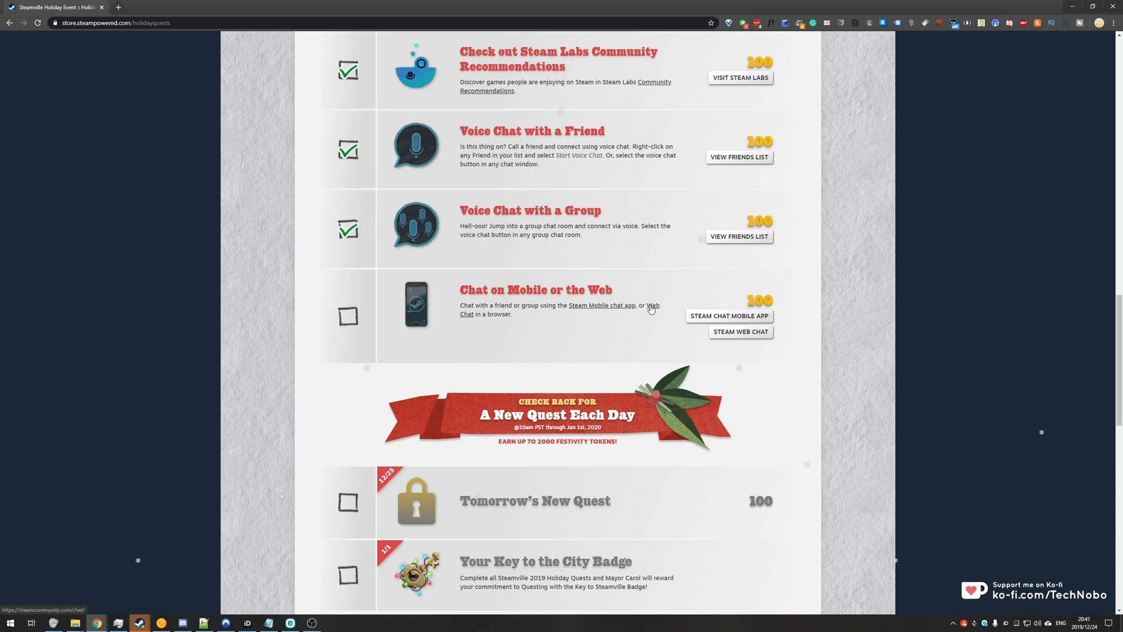
mouse_move(466, 322)
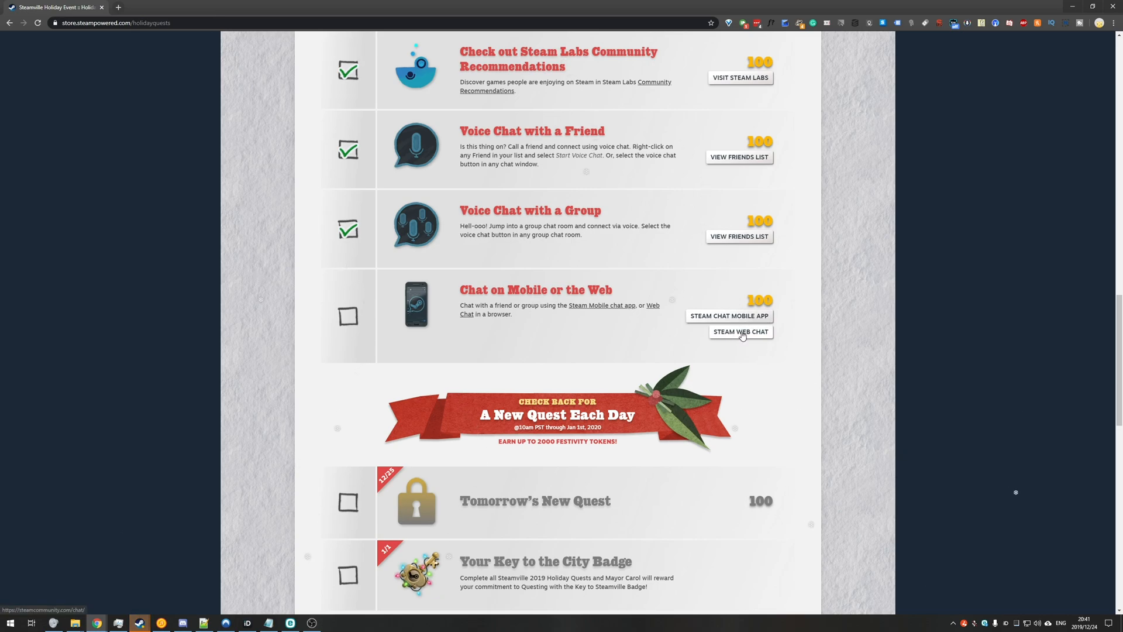
click(741, 332)
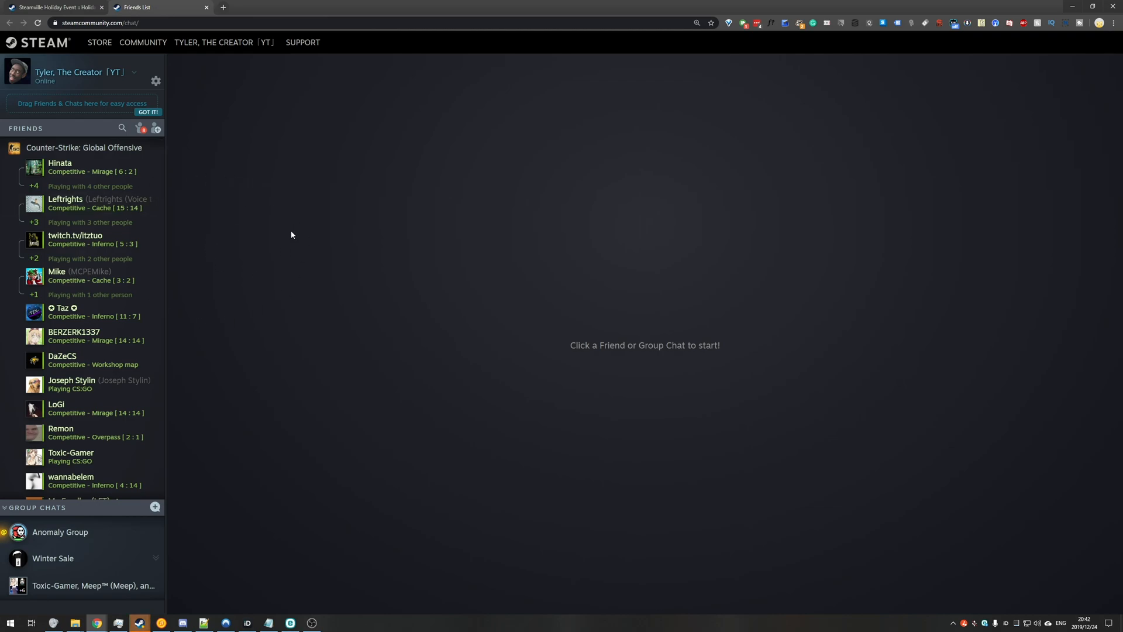
Open a chat window with a friend from the web chat friends list
click(71, 455)
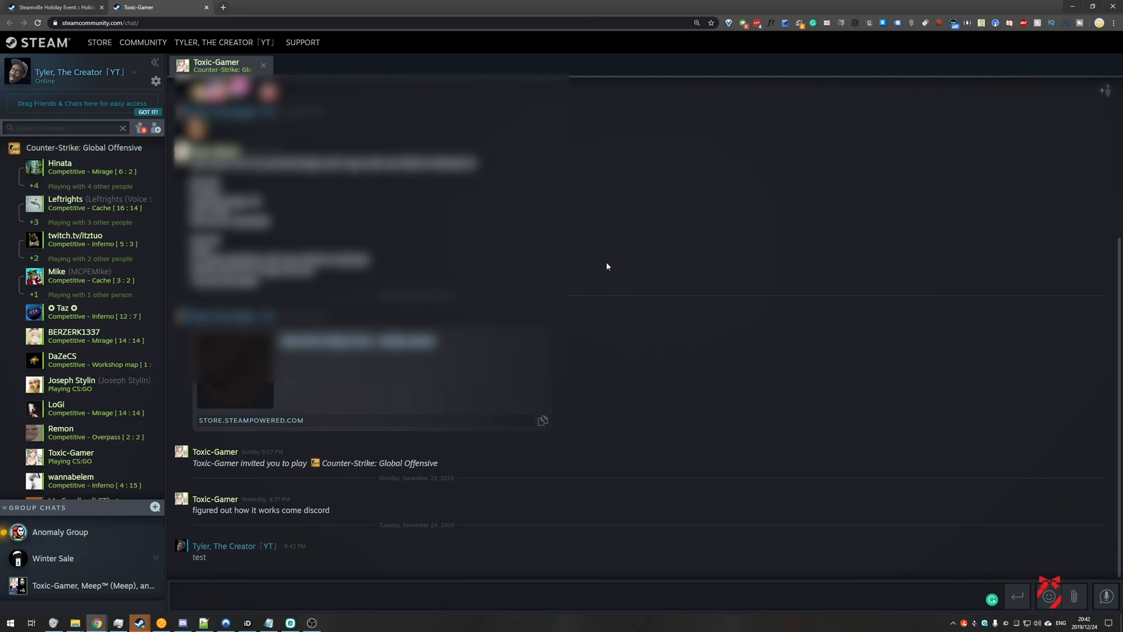
Switch back to the Steamville Holiday Event tab after sending 'test'
click(54, 7)
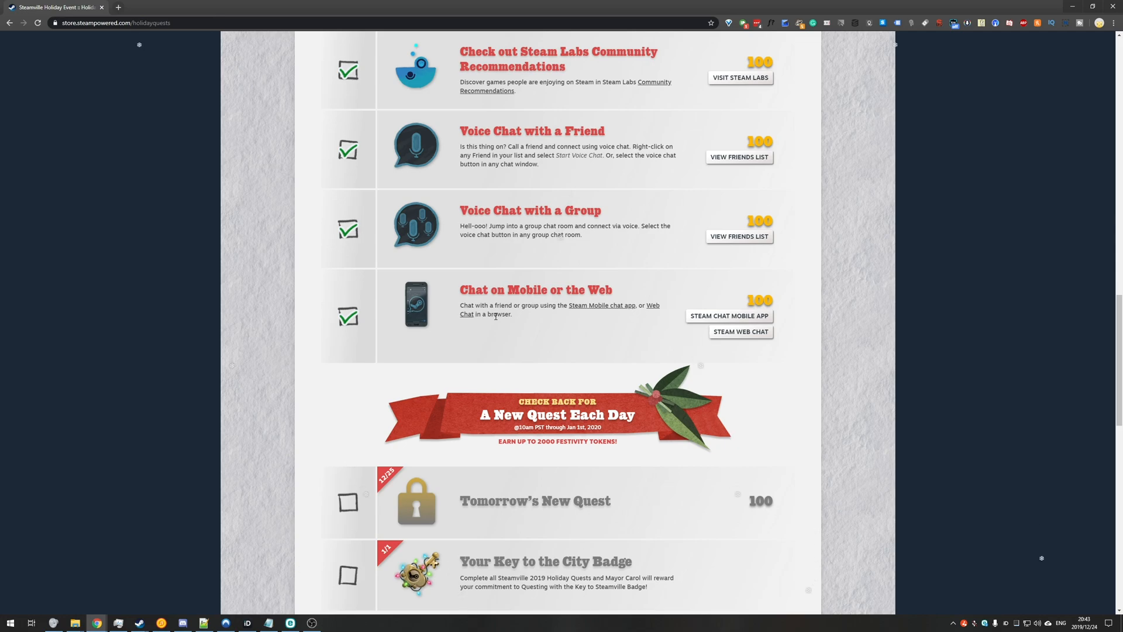
mouse_move(382, 320)
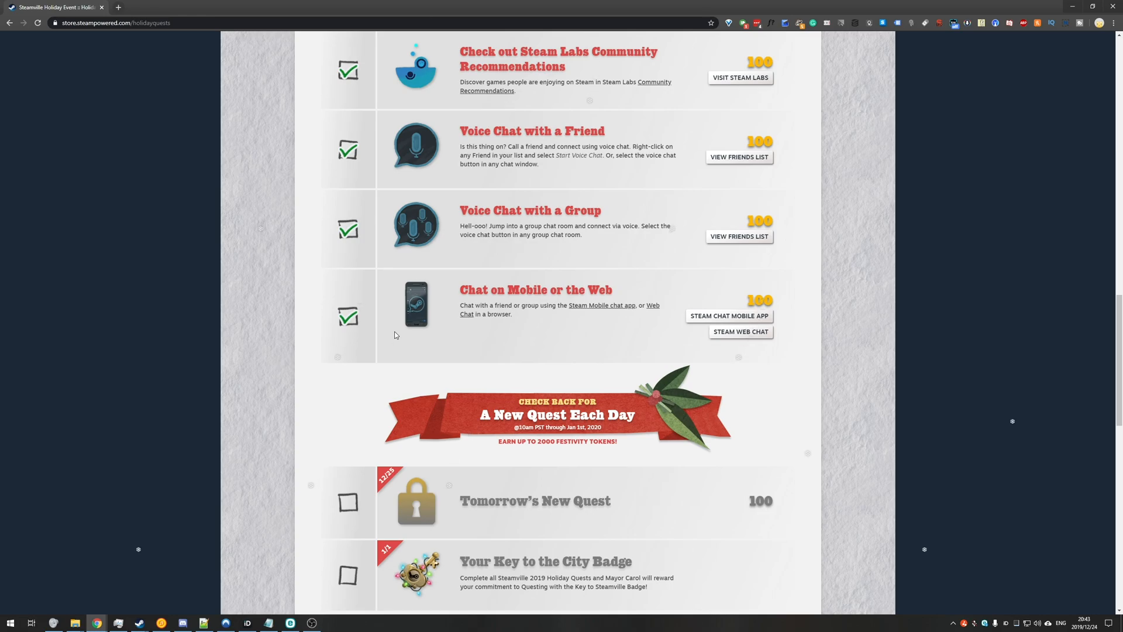
Scroll up to the festivity token counter showing 1,100 tokens
scroll(down, 3)
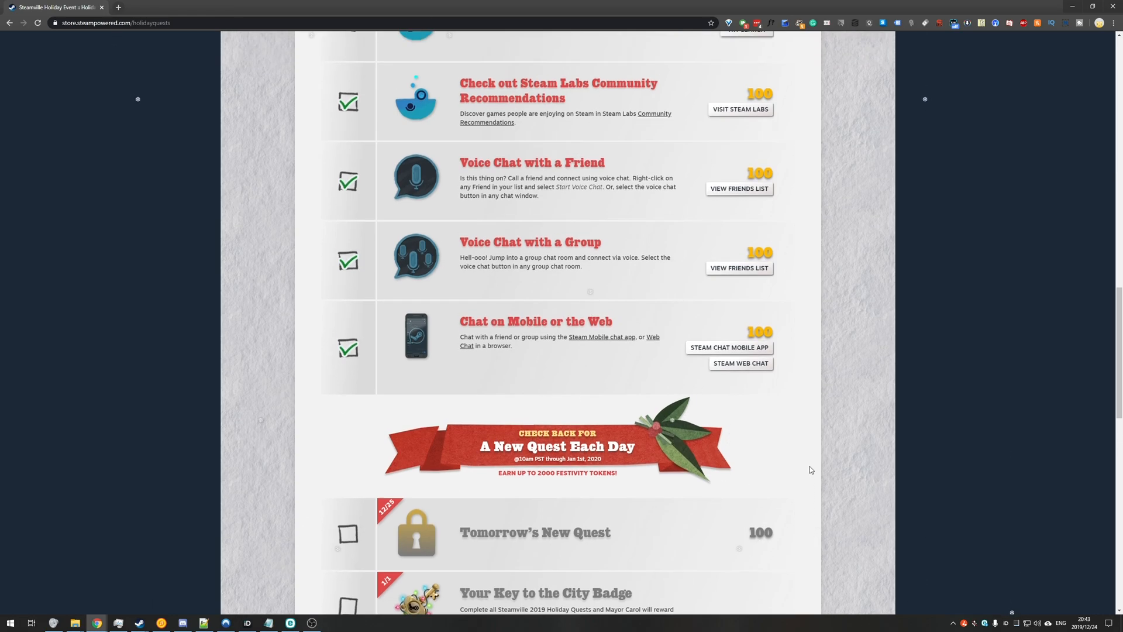
scroll(up, 3)
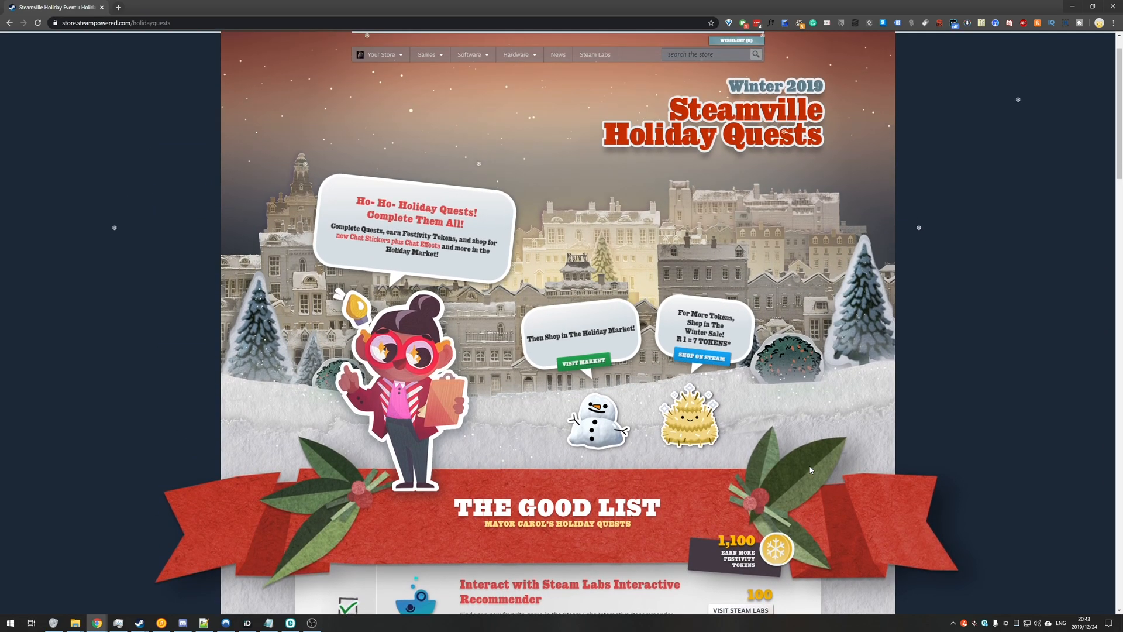
mouse_move(935, 278)
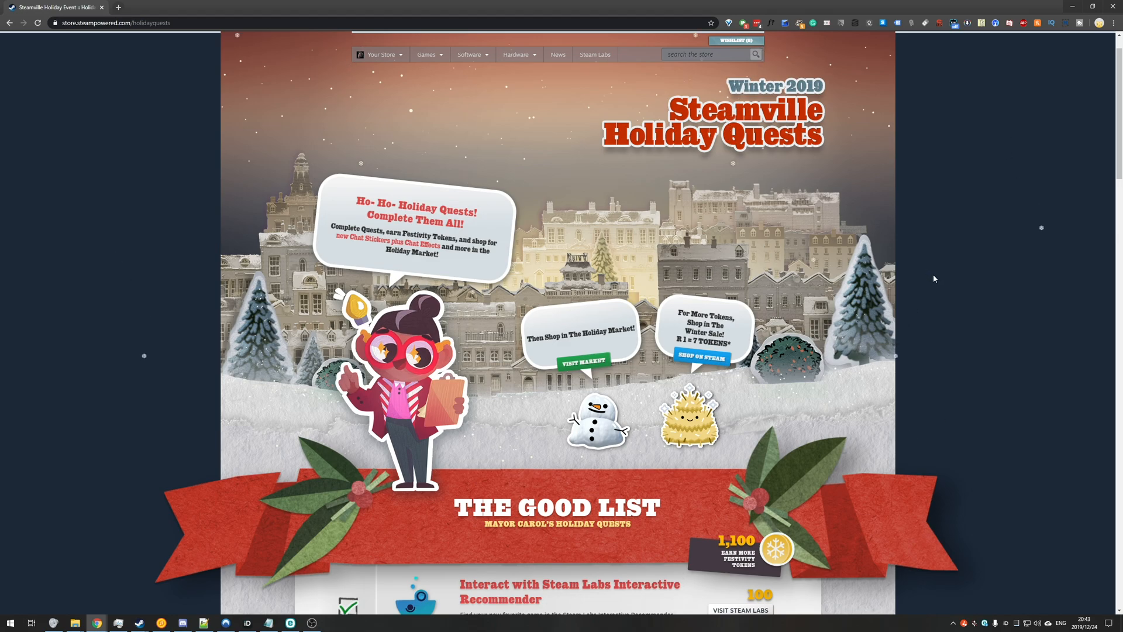